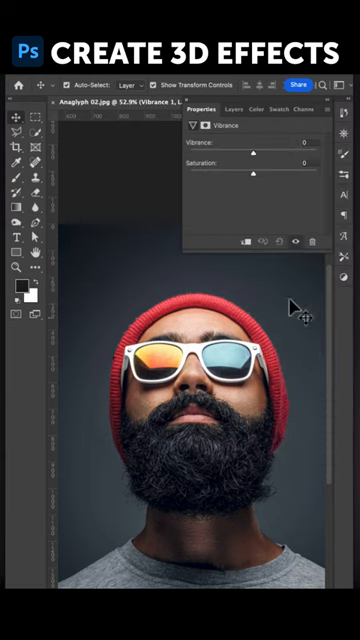
Step: Drag the Vibrance Saturation slider left to desaturate the portrait
{"action": "left_click_drag", "start_coordinate": [255, 158], "coordinate": [228, 158]}
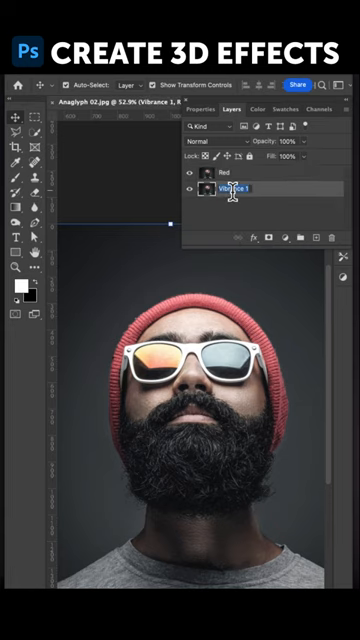
Step: Open Blending Options for the Blue layer
{"action": "right_click", "coordinate": [245, 190]}
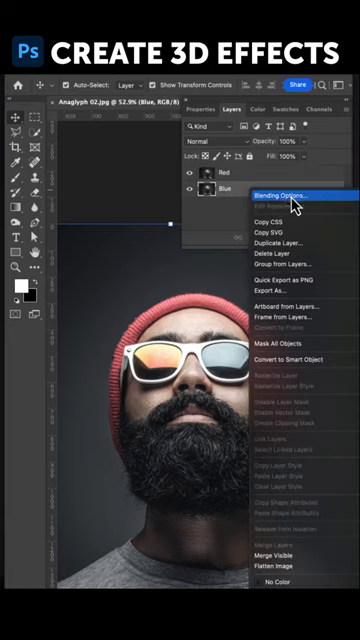
{"action": "left_click", "coordinate": [286, 194]}
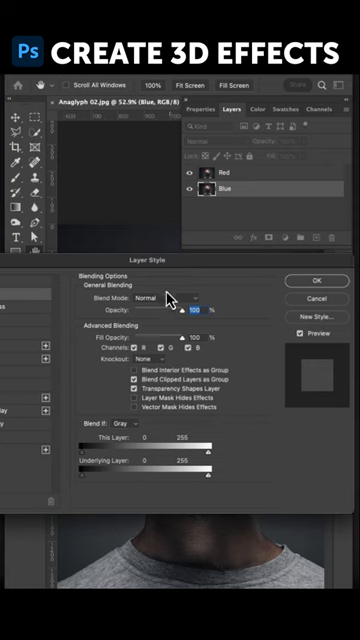